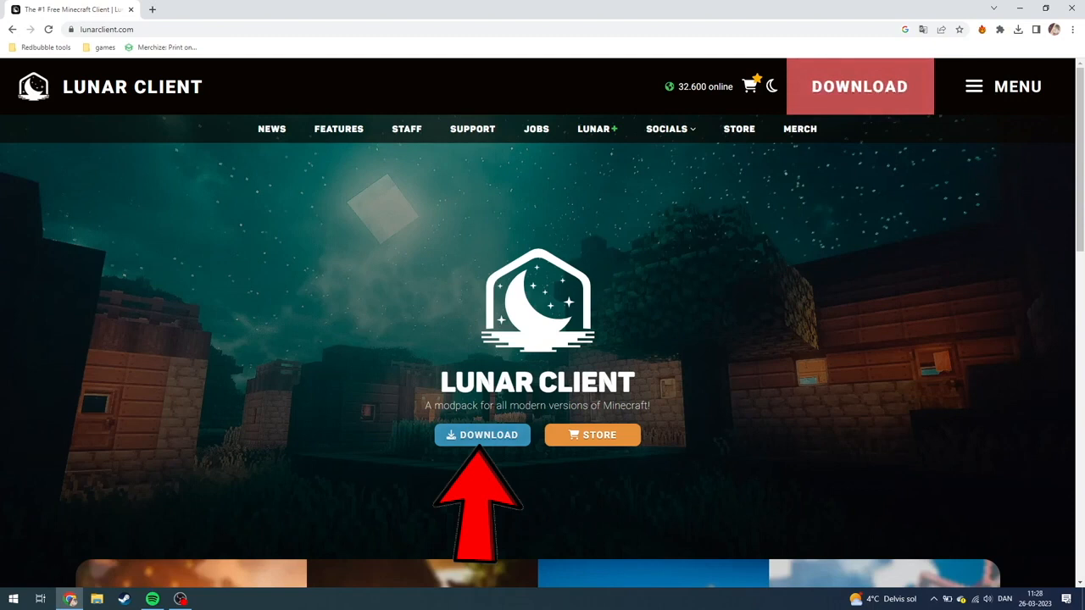
# - Download the Lunar Client Windows installer from lunarclient.com and run it to the license agreement
pyautogui.click(482, 434)
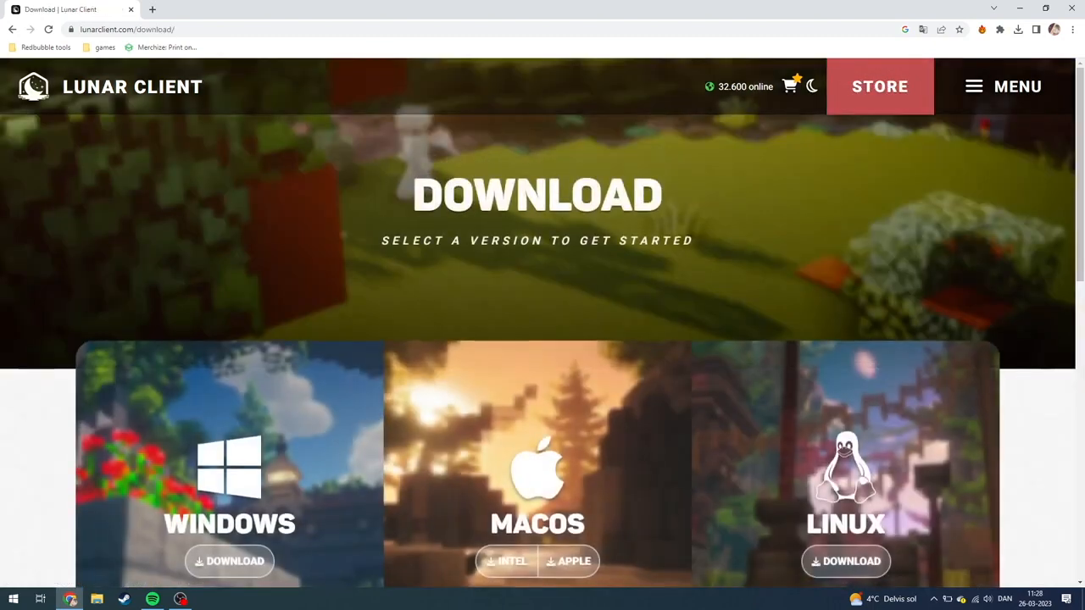
pyautogui.scroll(-3)
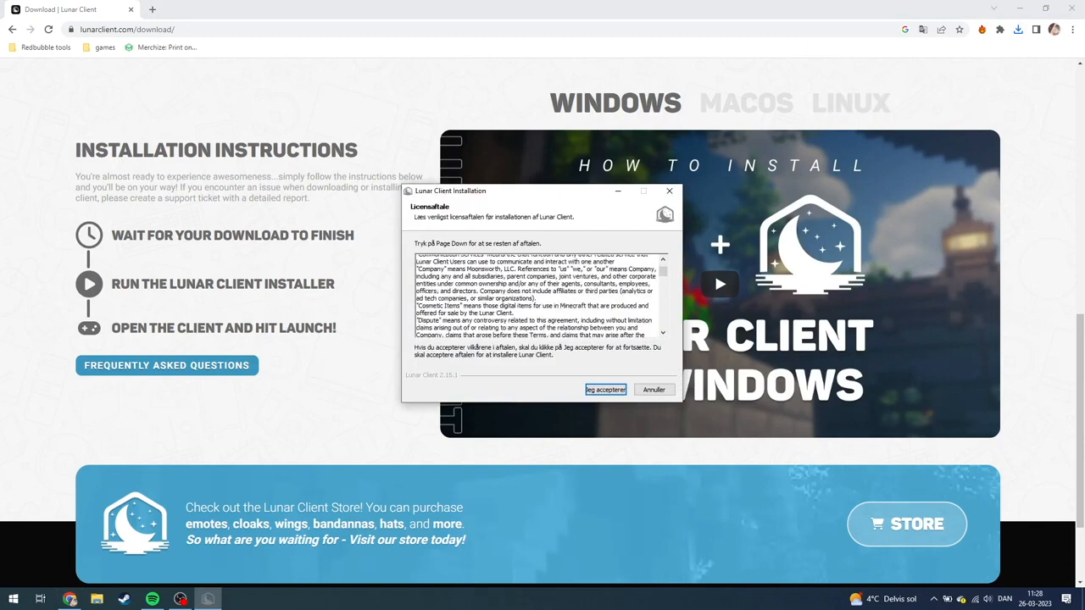
# - Accept the license to install, then launch version 1.8.9 so the launcher starts updating
pyautogui.scroll(-3)
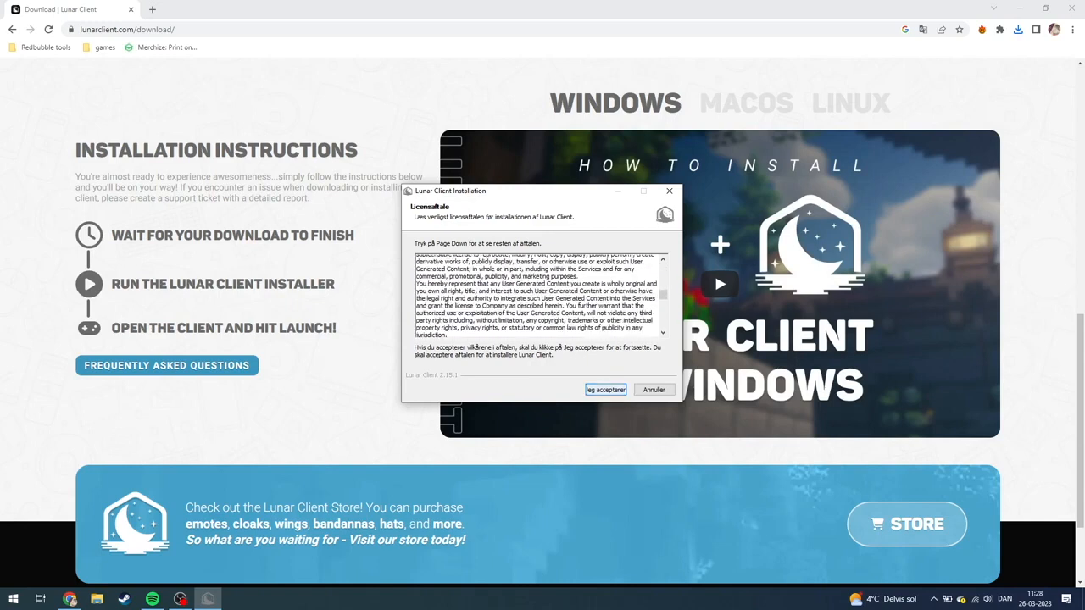
pyautogui.click(605, 388)
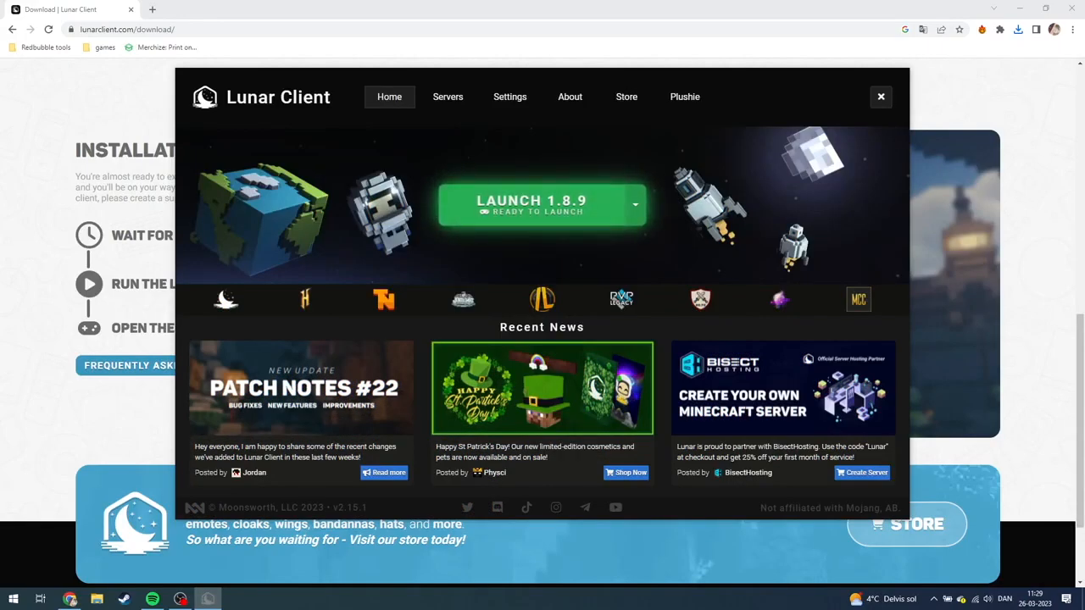
pyautogui.click(532, 203)
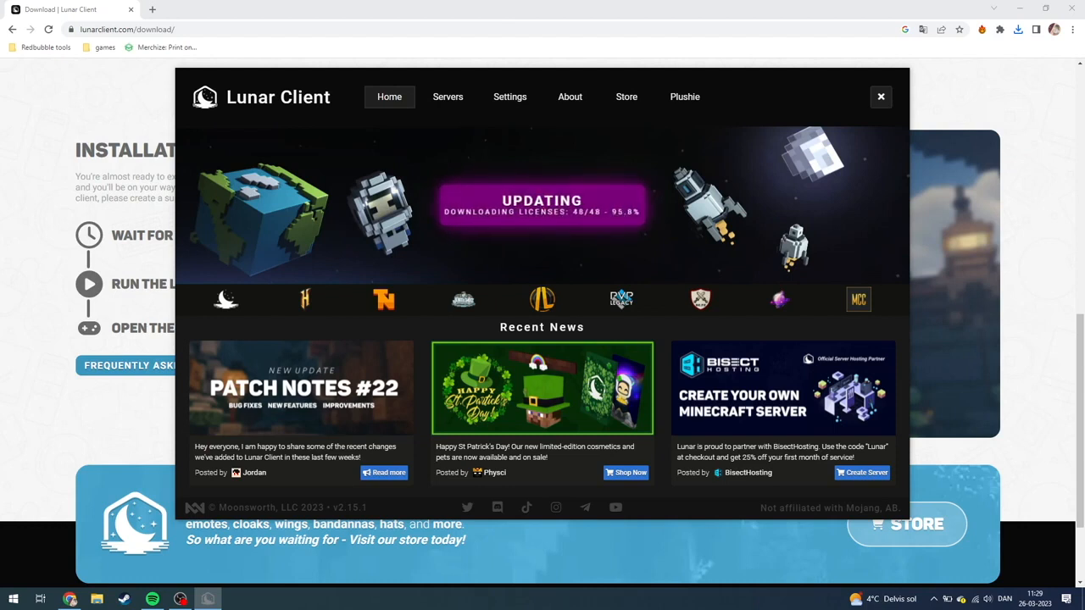